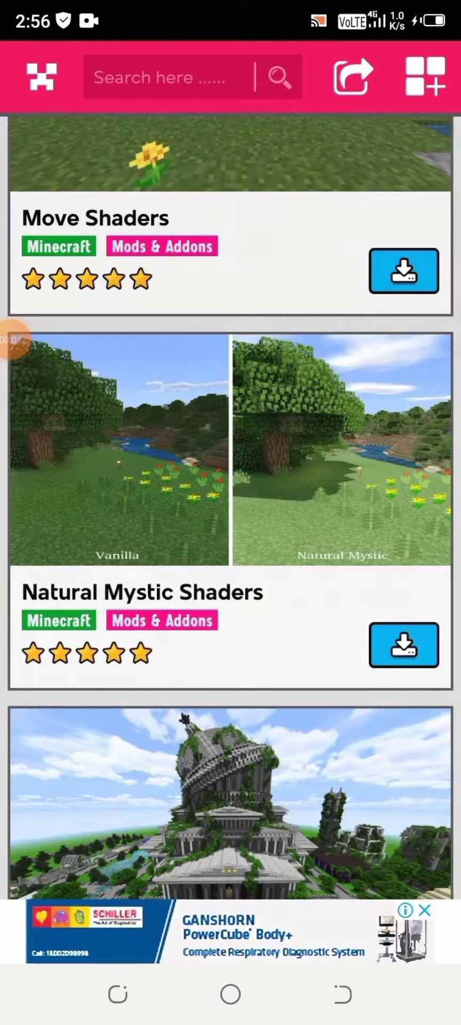
{"action": "scroll", "scroll_direction": "down", "scroll_amount": 3}
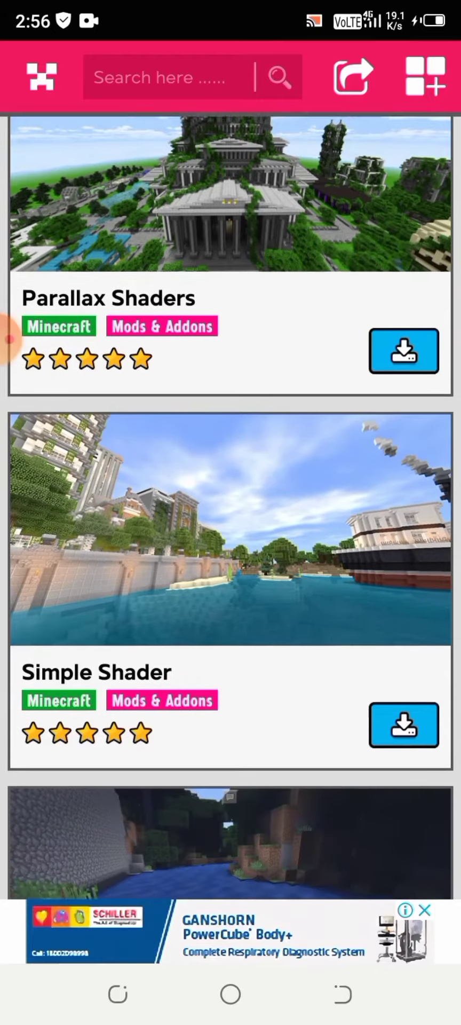